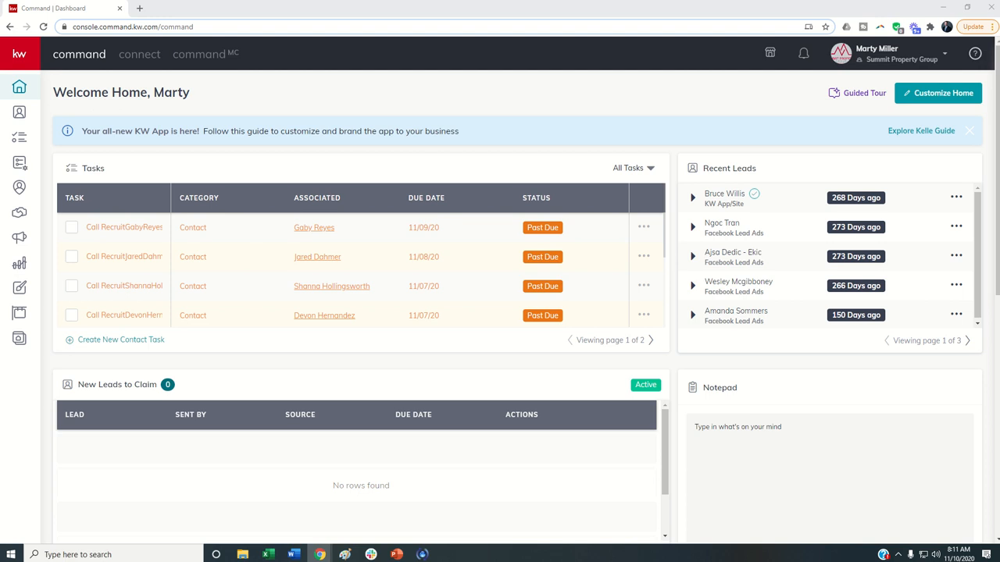
Bring up the account menu from the user name in the dashboard header
click(75, 197)
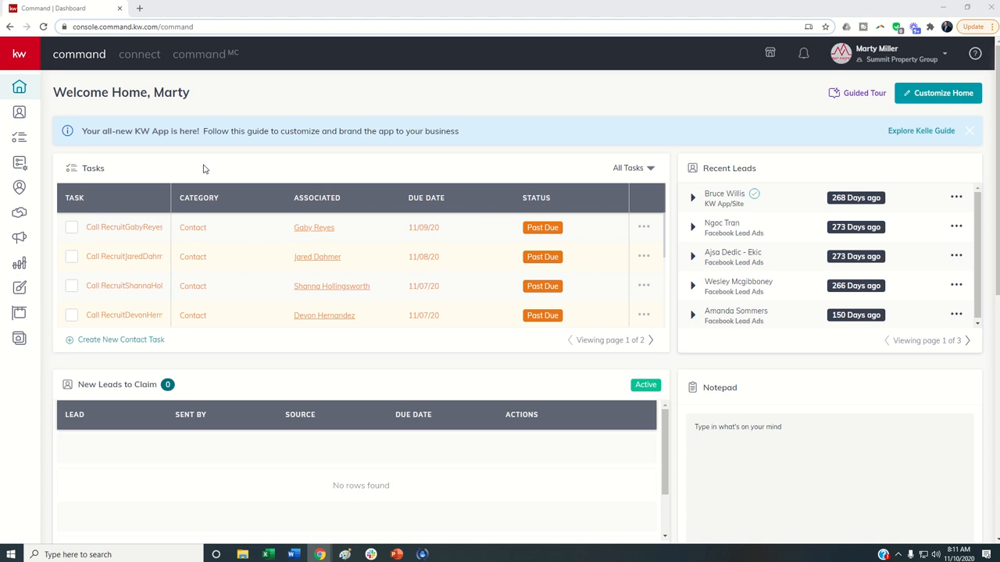
mouse_move(453, 91)
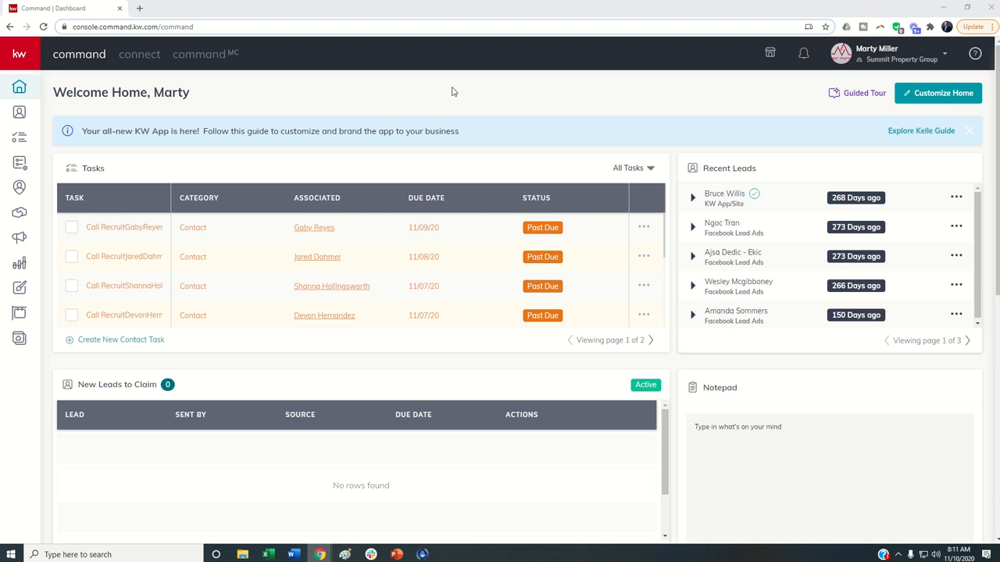
mouse_move(737, 122)
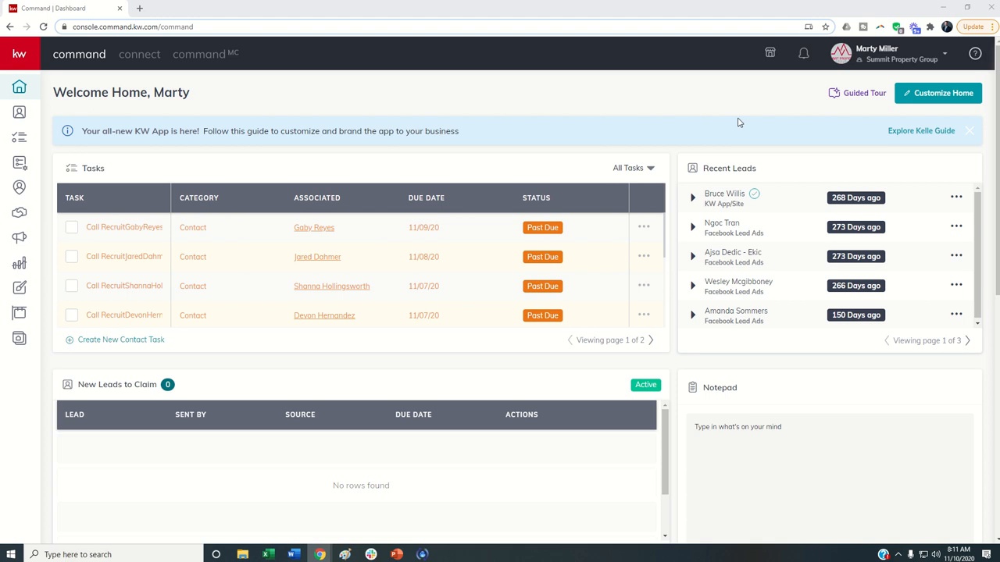
mouse_move(712, 110)
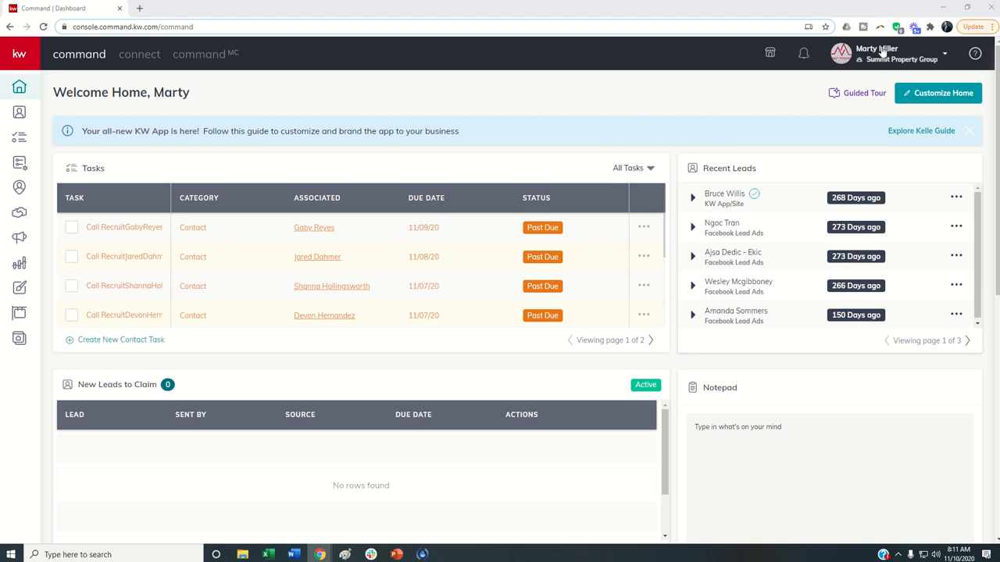
mouse_move(929, 60)
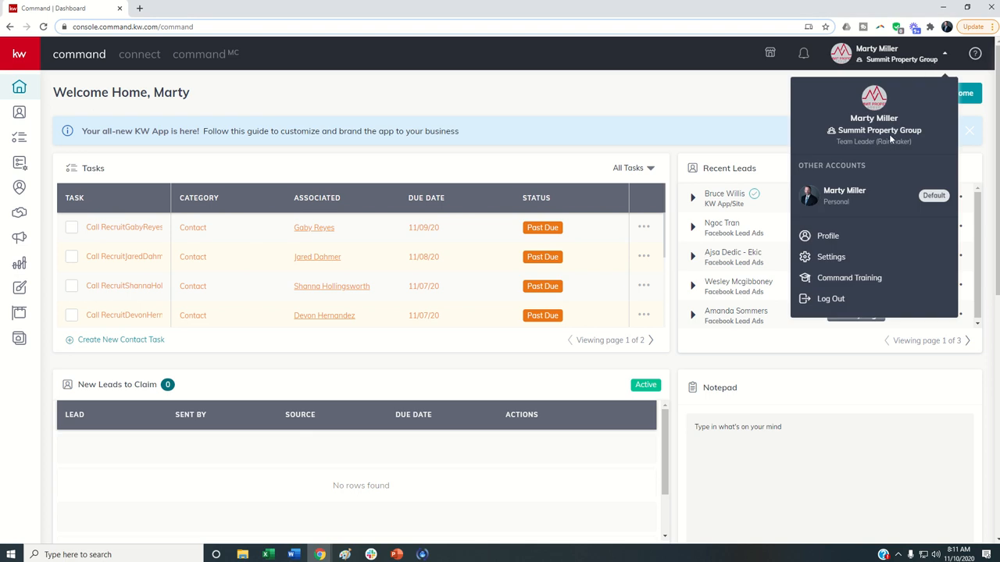
mouse_move(831, 256)
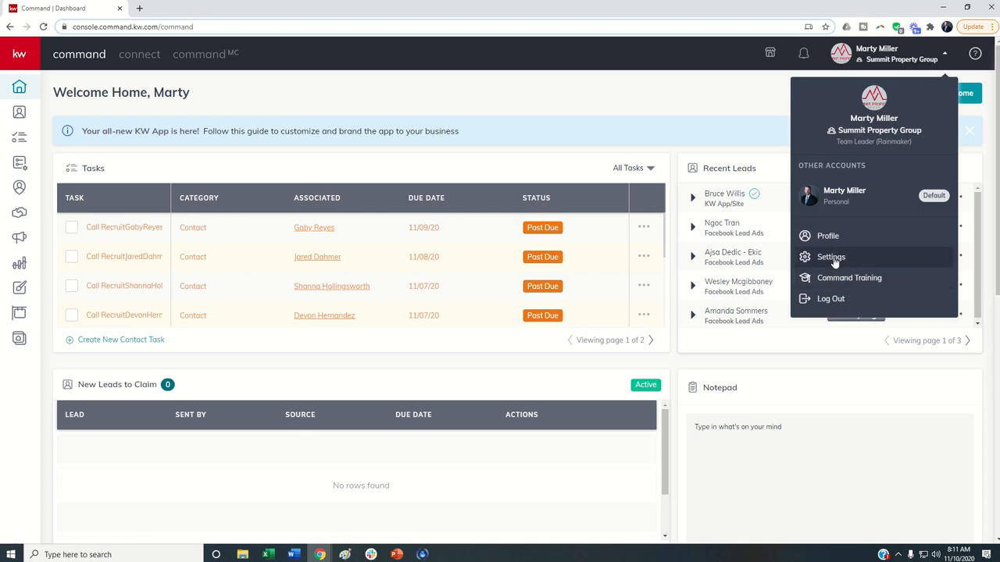
Go to Settings > Command Settings > Lead Routing > Routes and start a new route with its routing rules listed
click(831, 256)
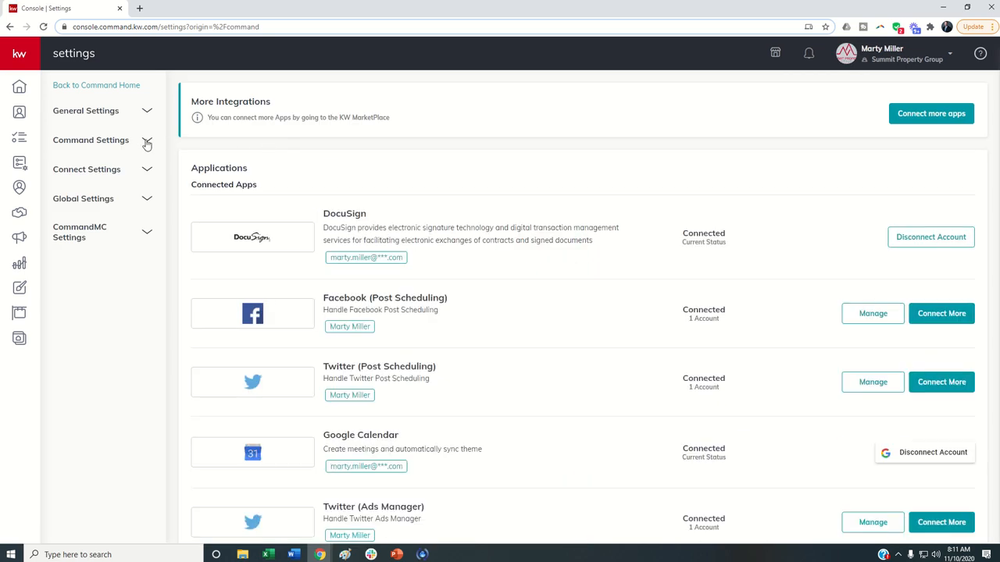
click(91, 140)
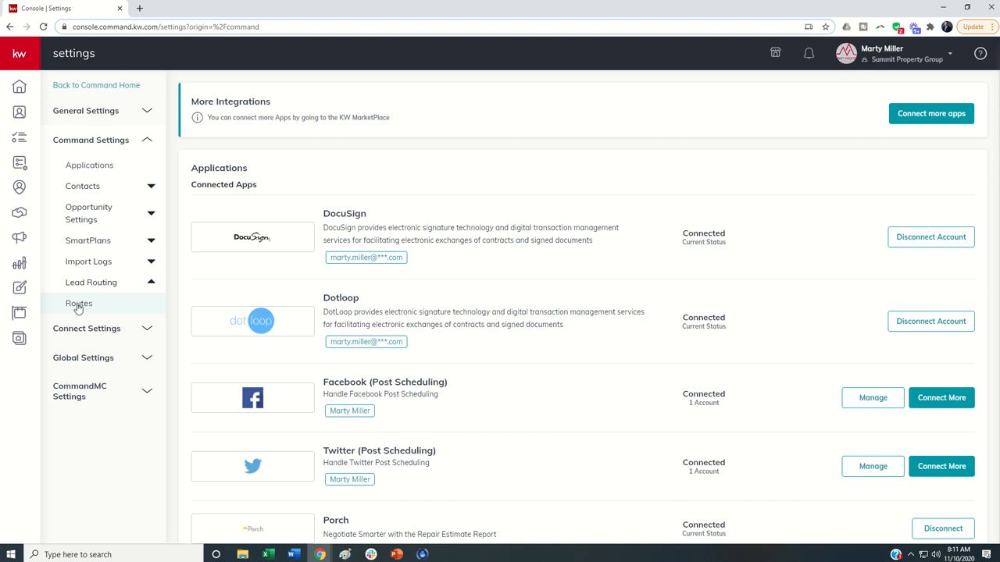
click(78, 303)
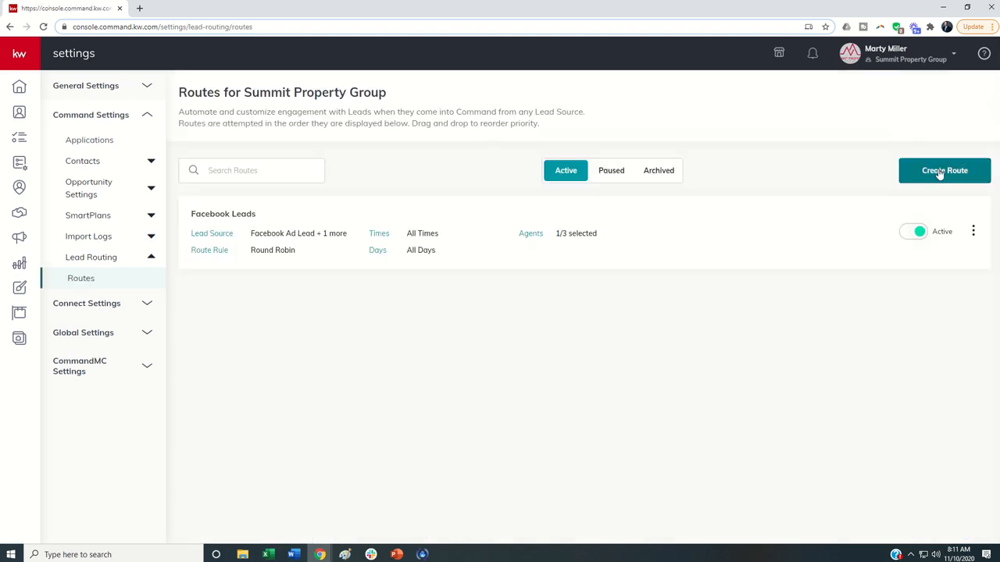
click(943, 170)
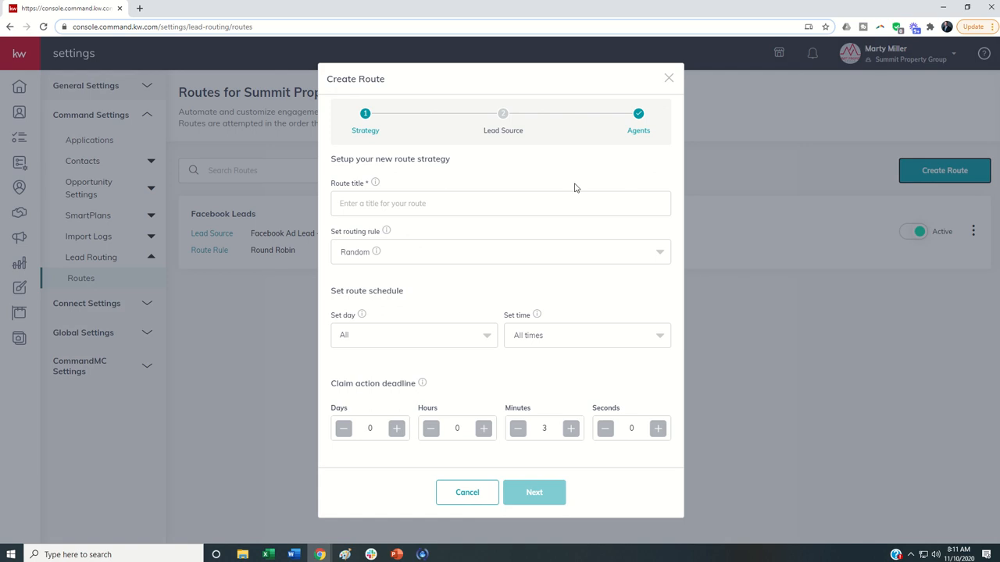
mouse_move(353, 252)
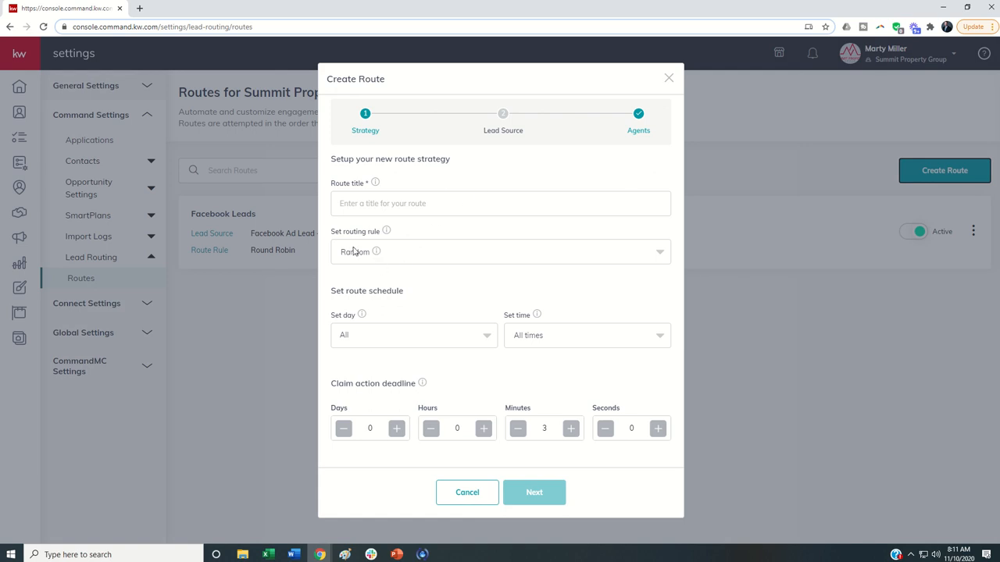
click(500, 250)
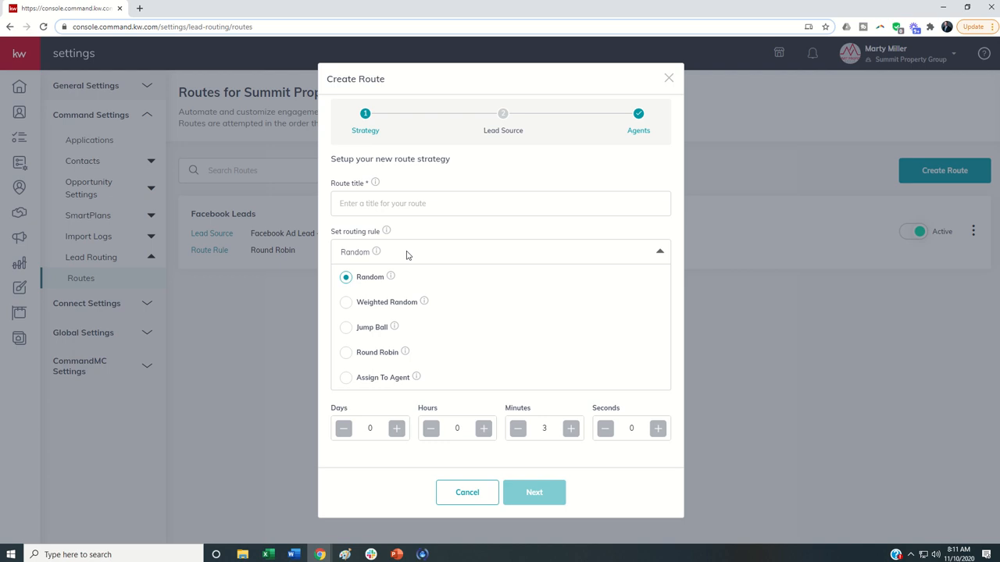
mouse_move(415, 376)
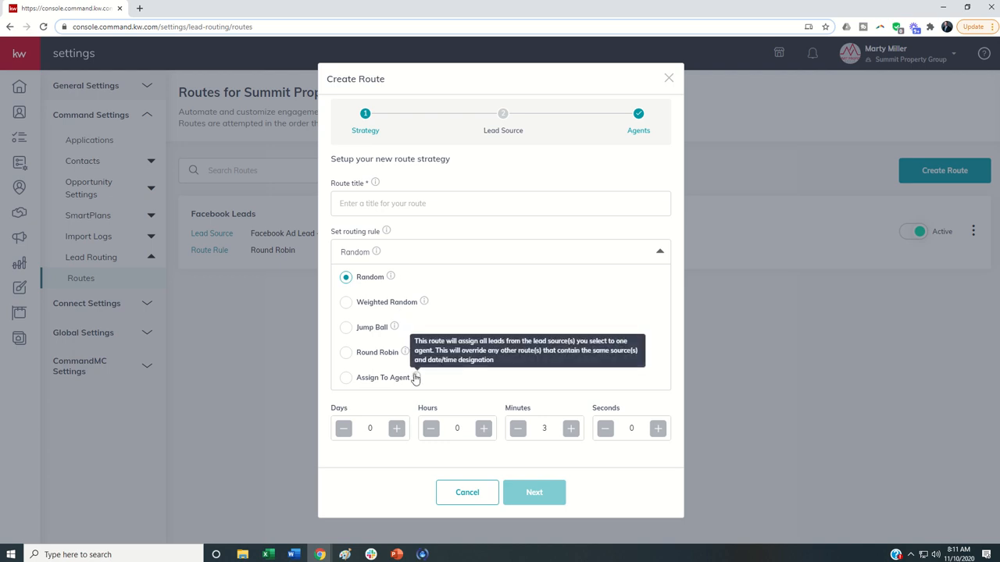
mouse_move(404, 353)
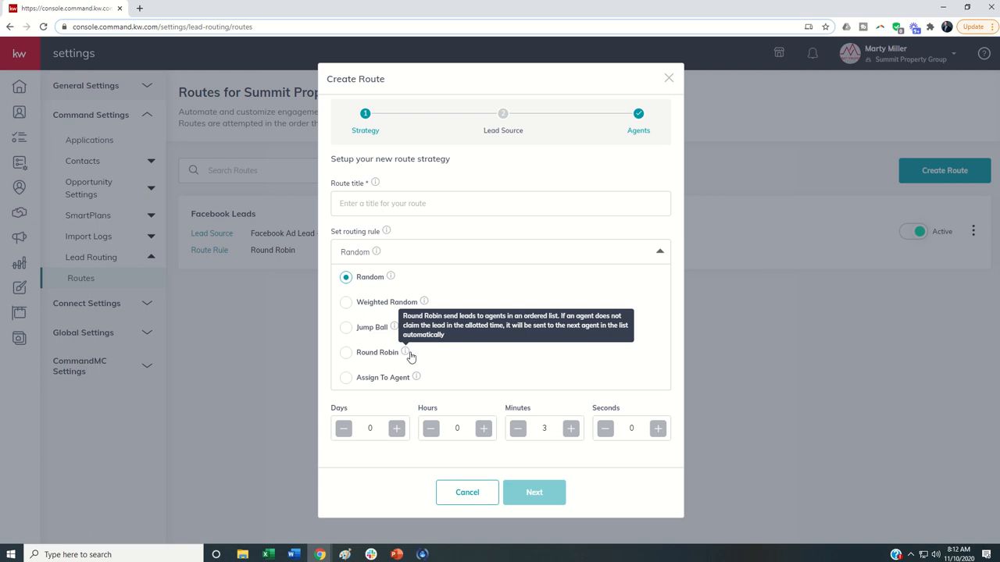
mouse_move(428, 357)
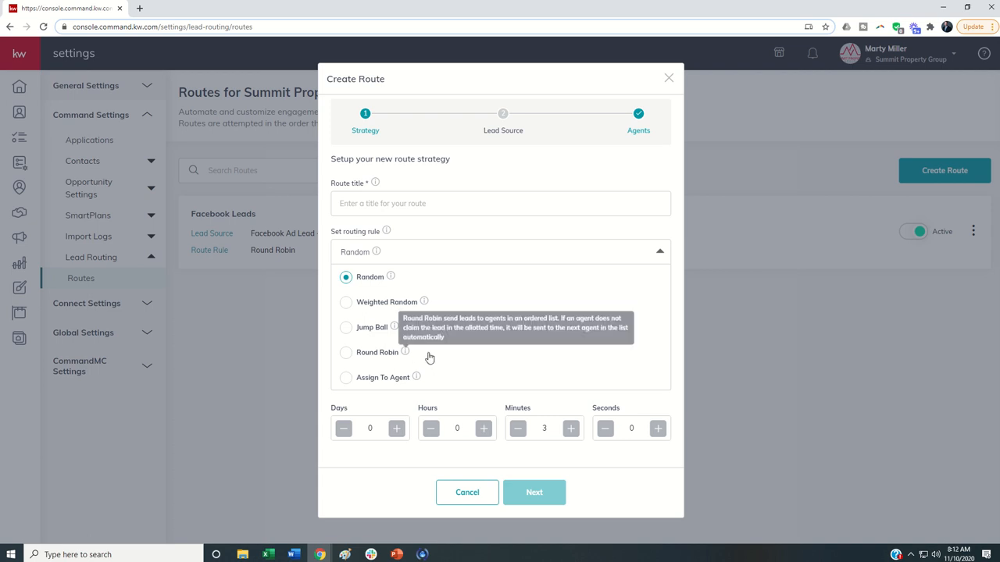
mouse_move(404, 353)
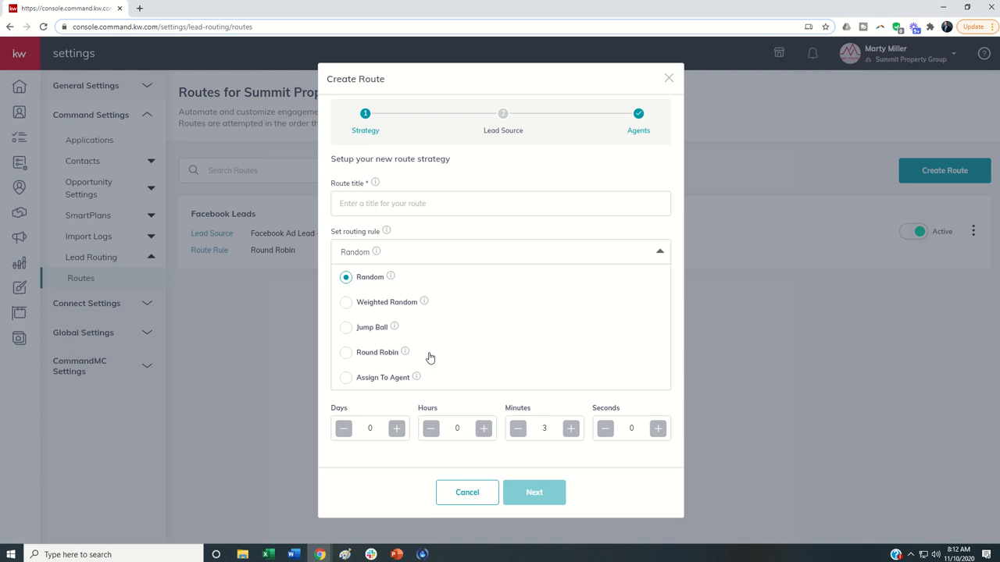
mouse_move(612, 416)
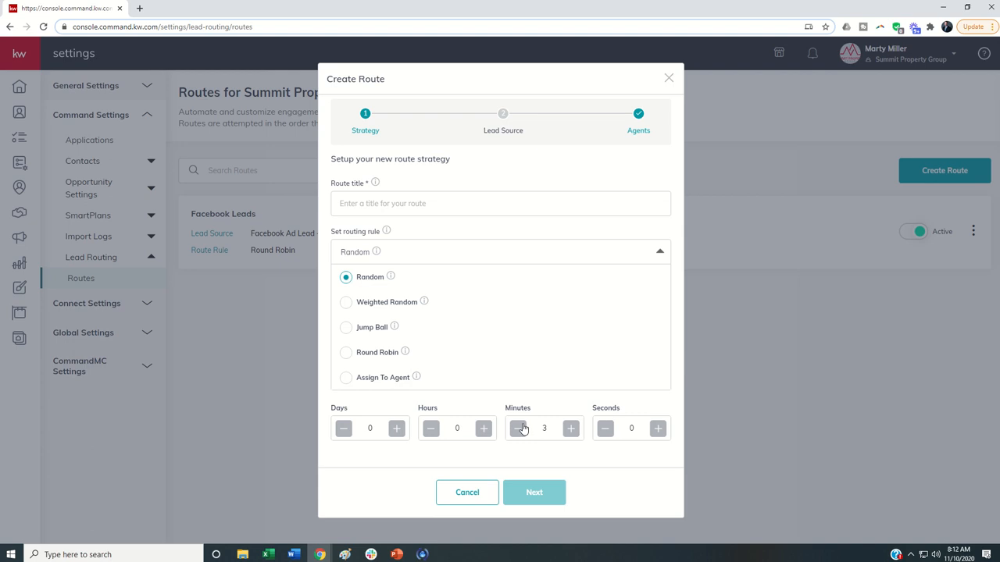
mouse_move(498, 412)
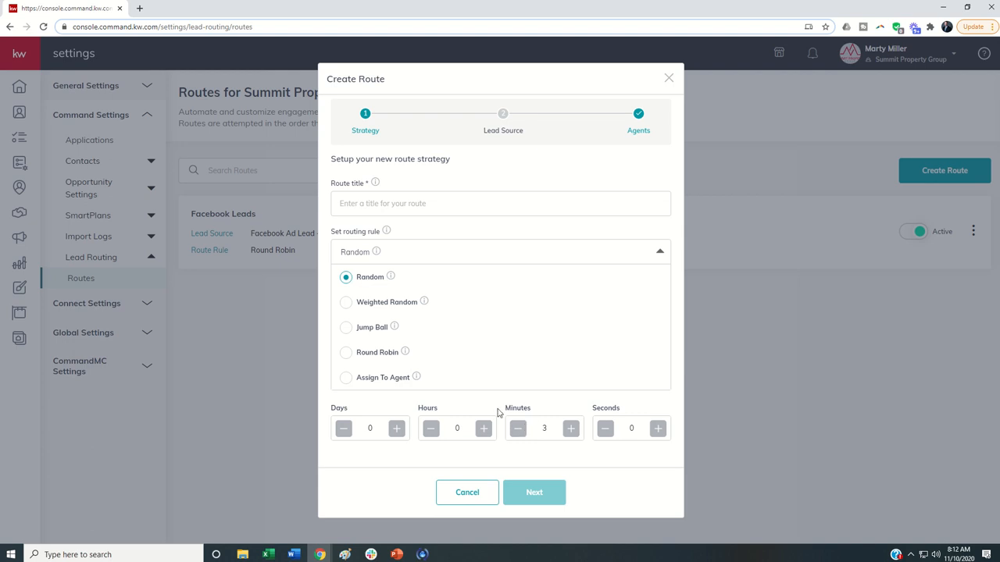
mouse_move(416, 376)
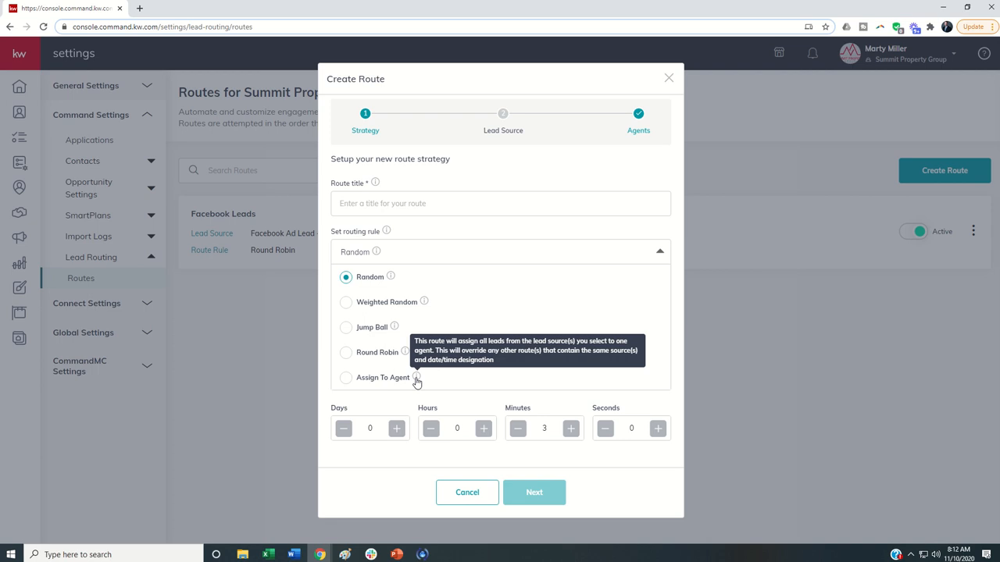
mouse_move(440, 381)
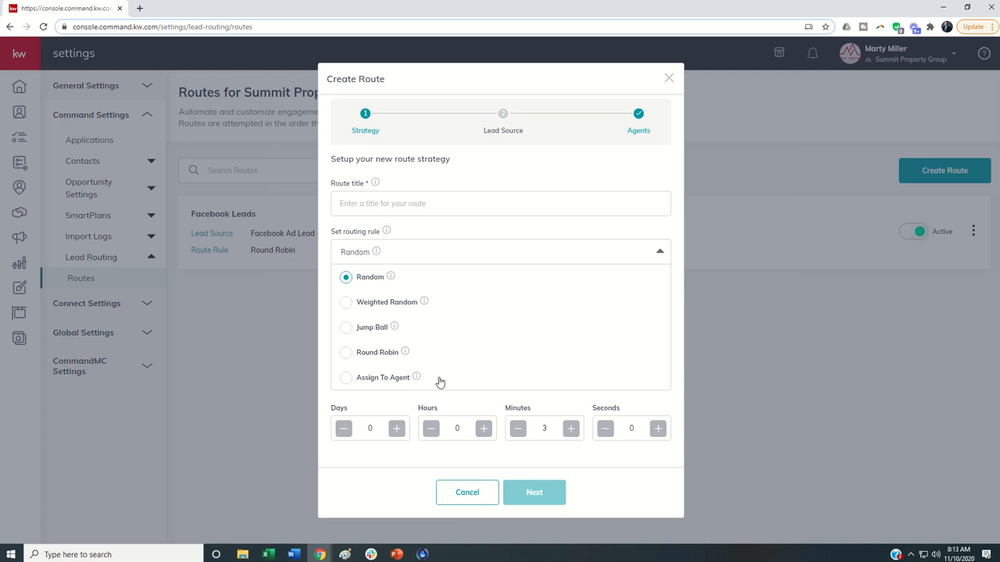
mouse_move(389, 381)
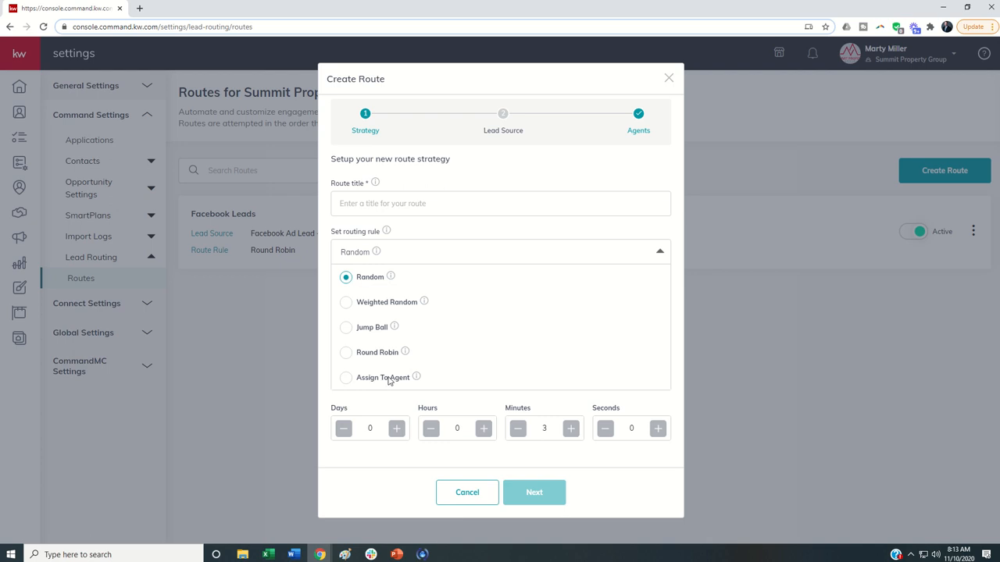
mouse_move(390, 365)
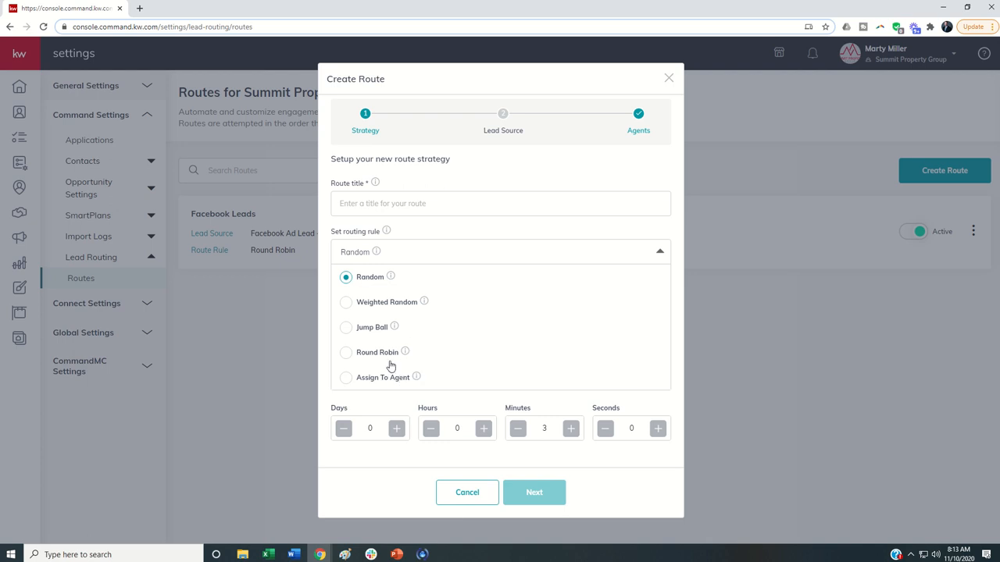
mouse_move(382, 359)
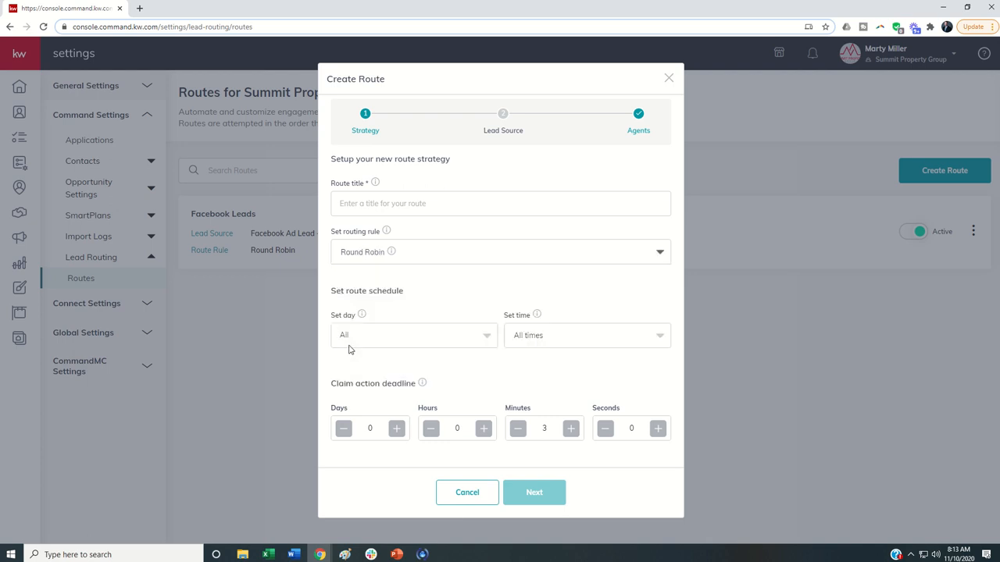
Title the route 'Command For Teams', keep Round Robin, and continue to lead sources
click(500, 203)
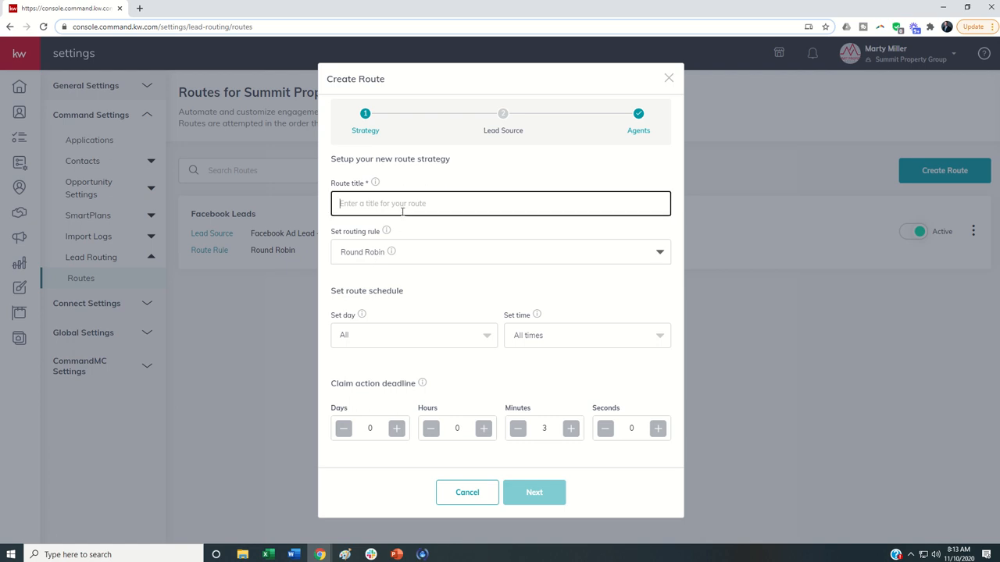
text(Command For)
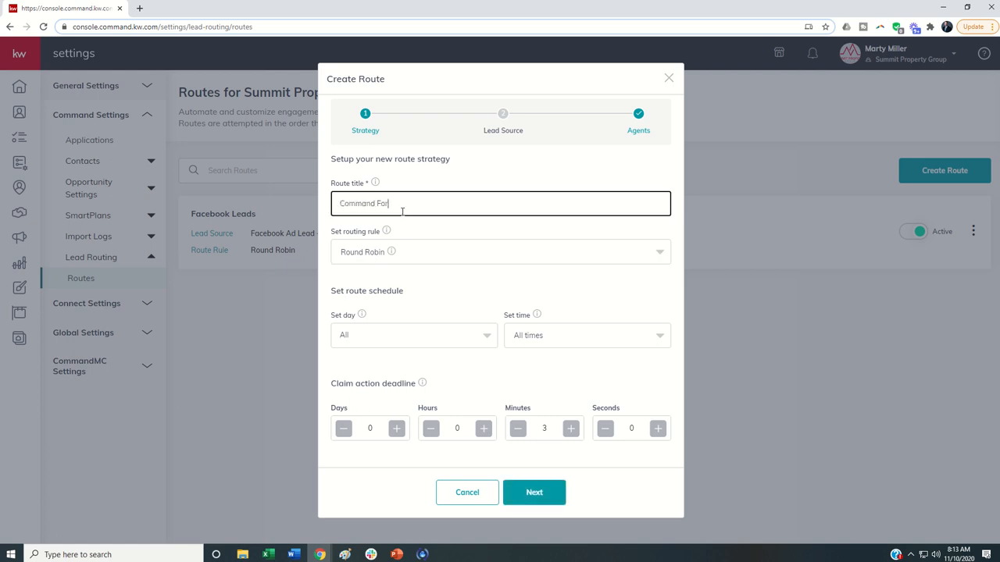
text(Teams)
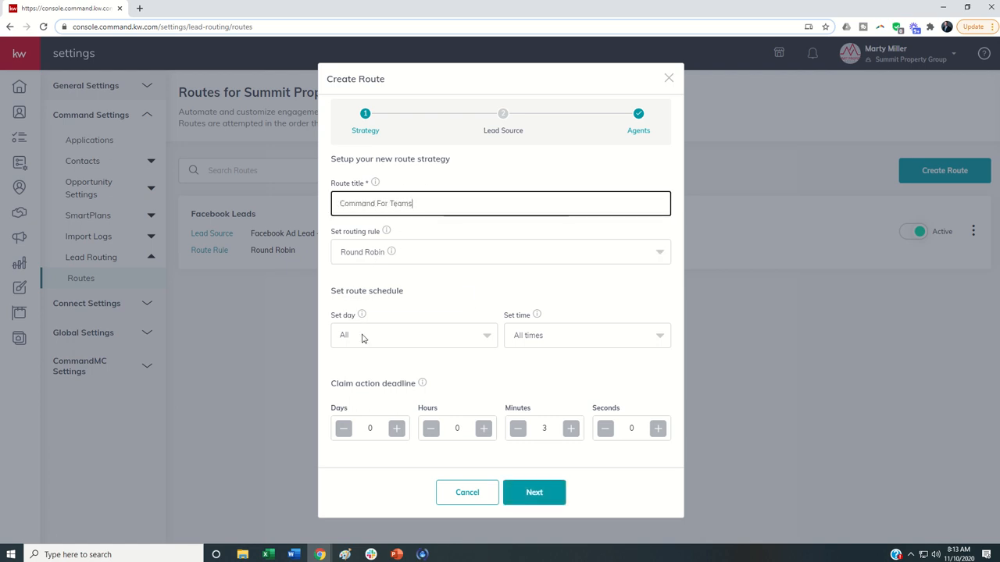
mouse_move(523, 348)
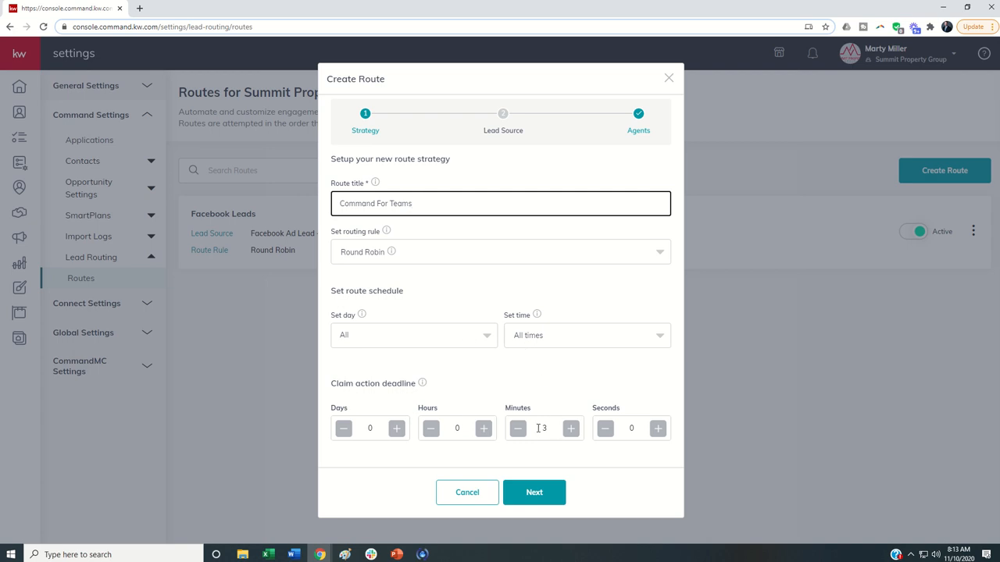
click(534, 492)
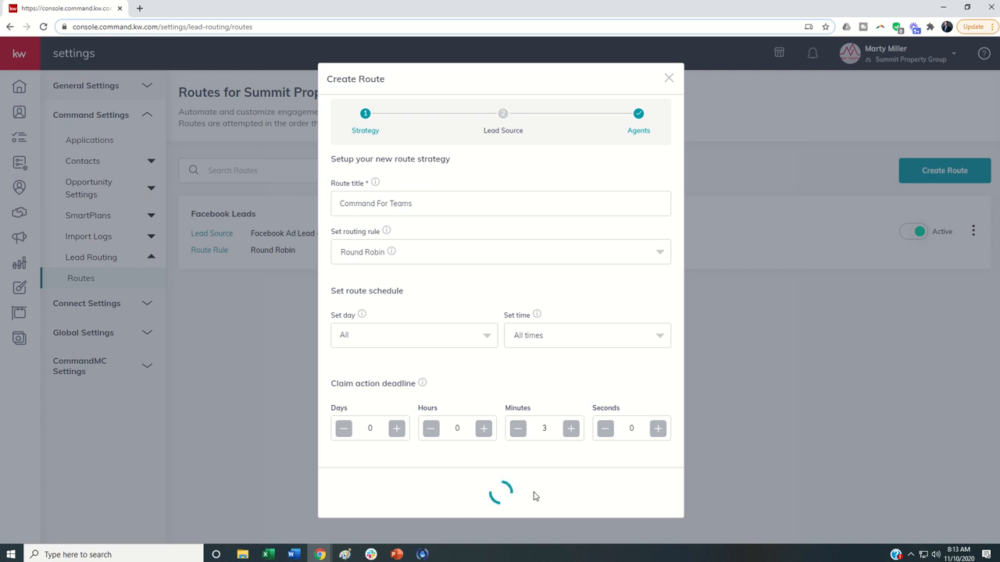
Search 'Facebook ads', select Facebook Ad Lead, and remove the extra Agent source tag
click(534, 492)
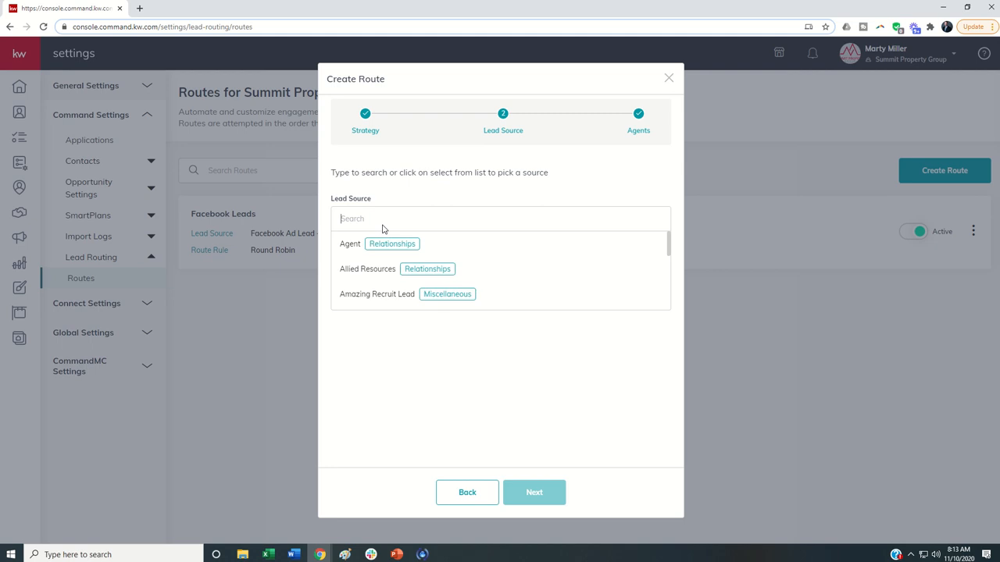
mouse_move(372, 225)
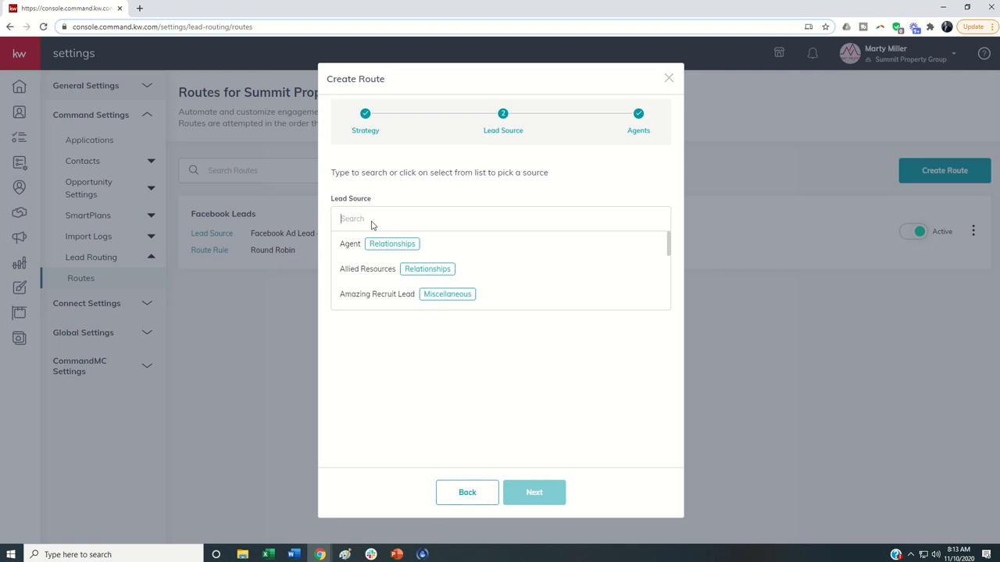
text(Face)
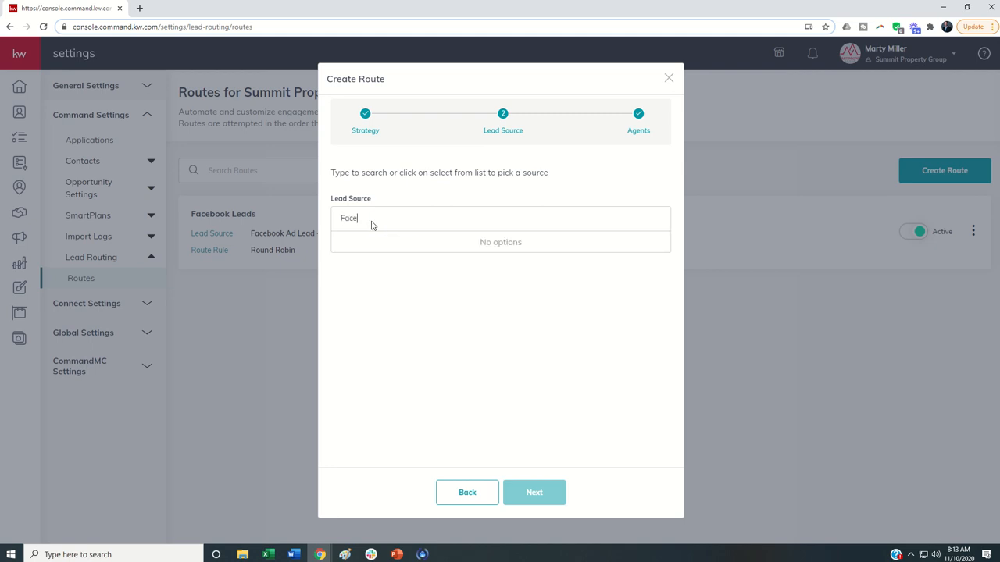
text(book)
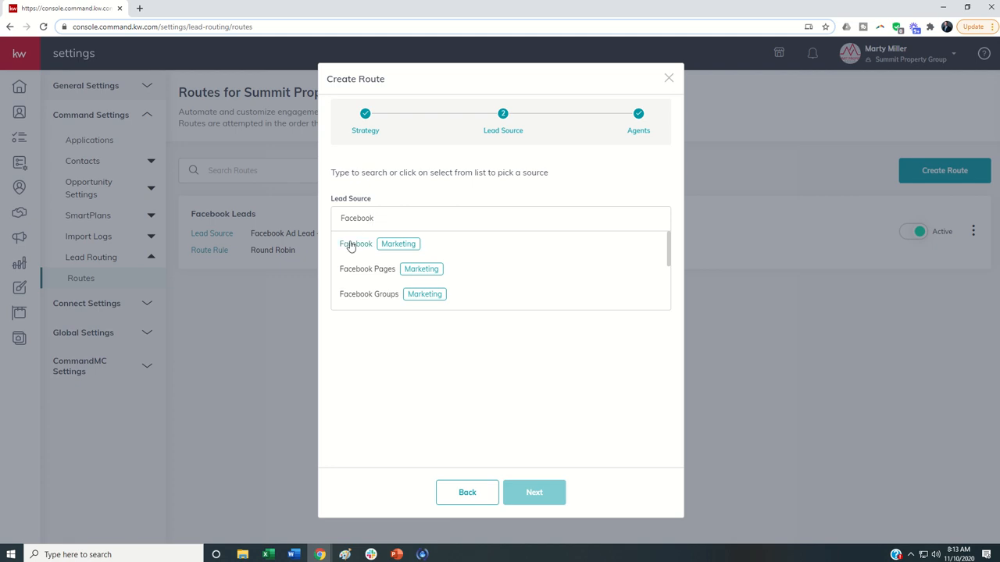
text(ads)
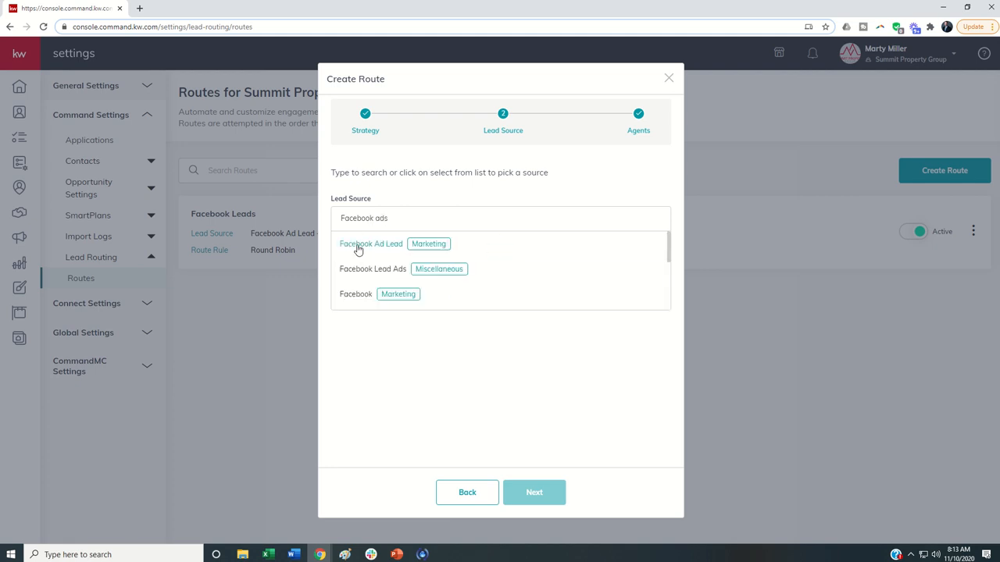
mouse_move(394, 247)
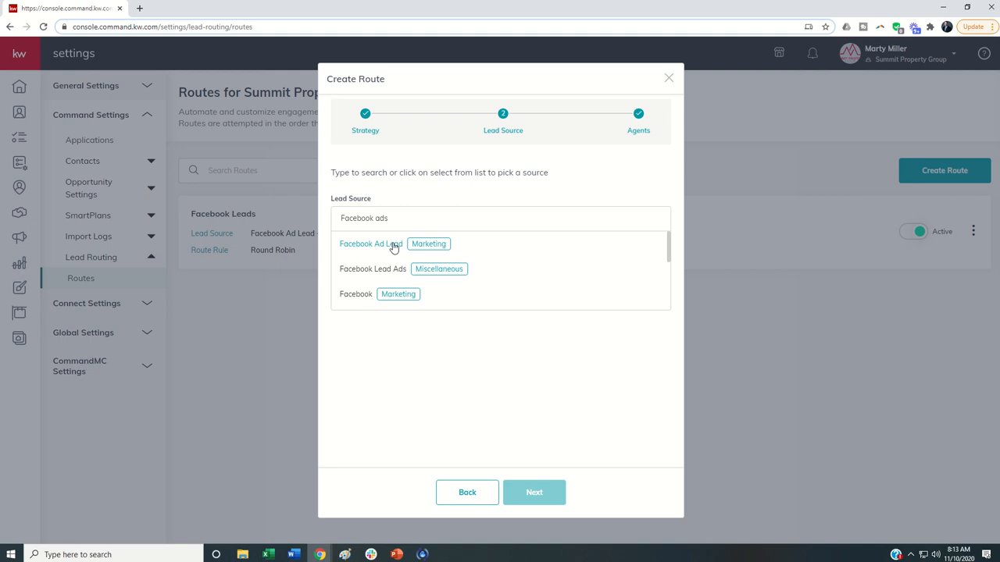
mouse_move(381, 244)
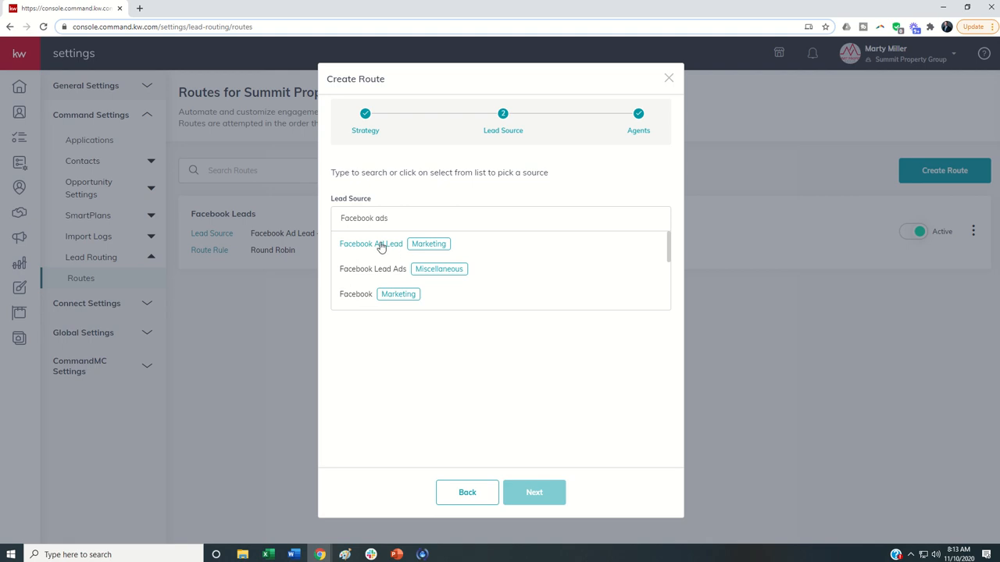
click(660, 219)
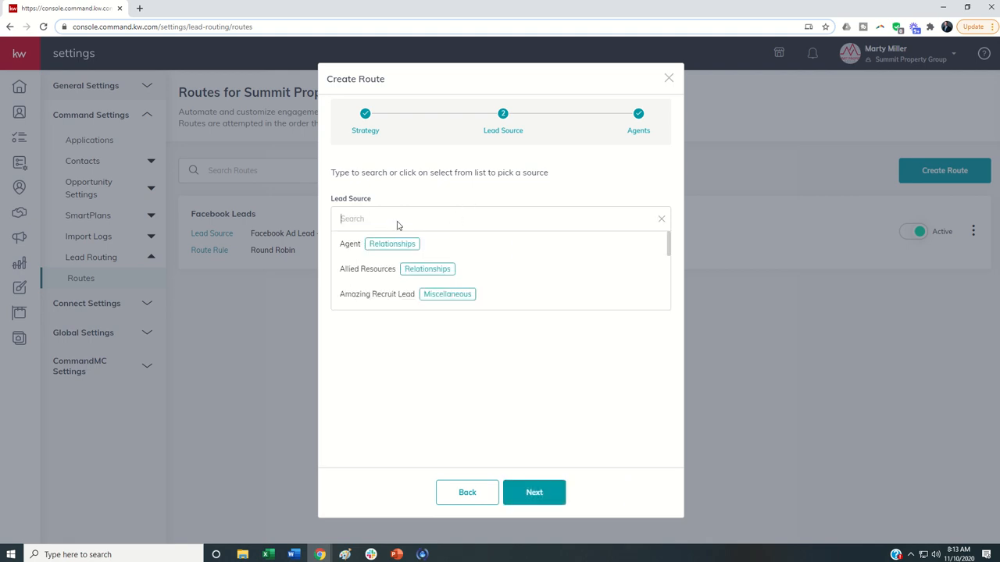
scroll(down, 3)
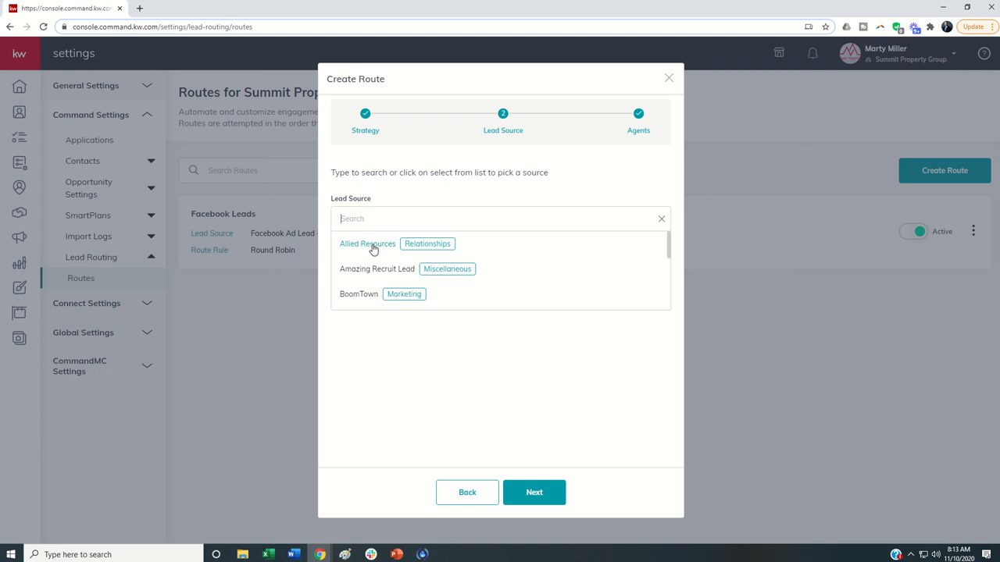
mouse_move(400, 274)
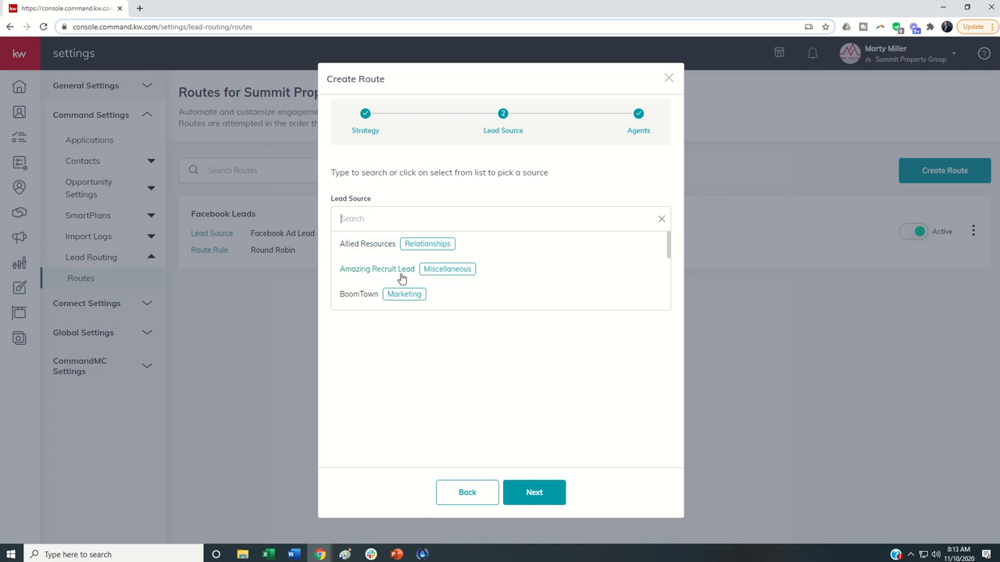
mouse_move(412, 195)
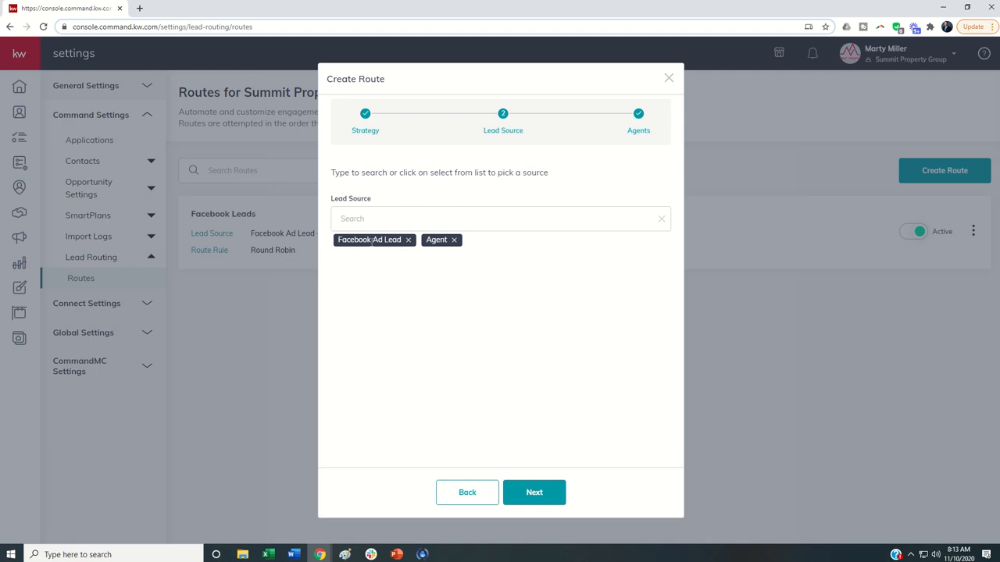
click(453, 240)
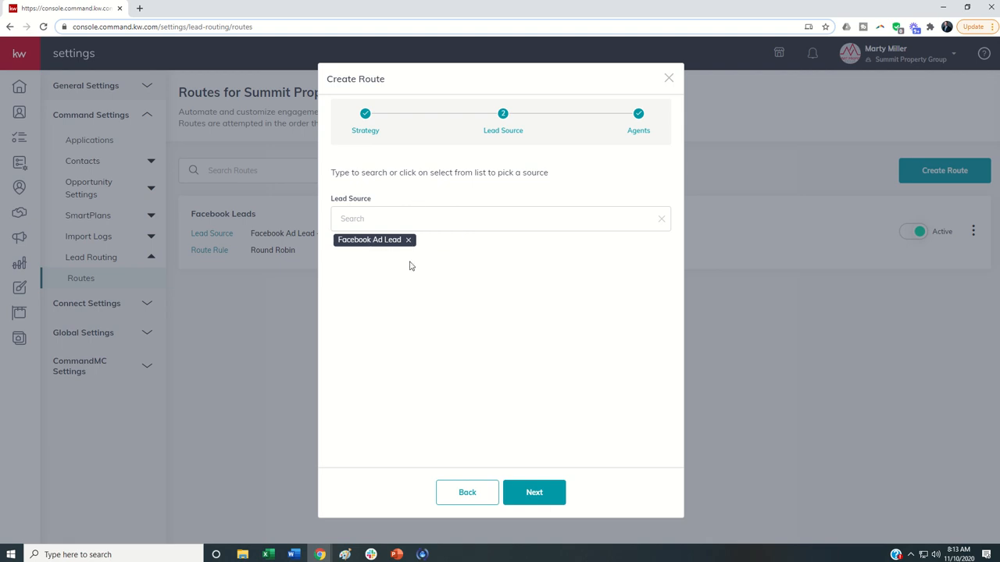
Continue to the agents step and tick the team agents to assign to the route
click(534, 492)
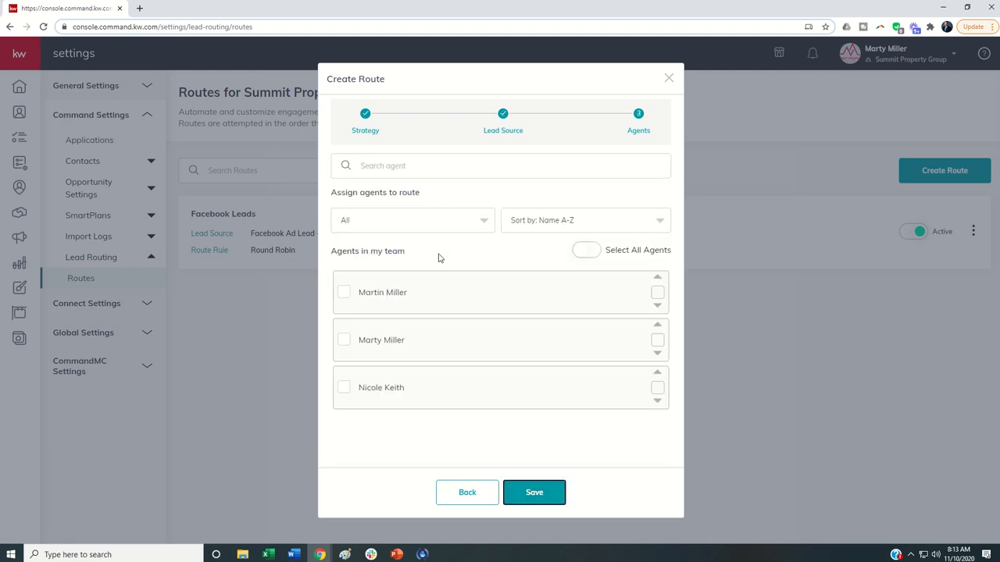
mouse_move(366, 331)
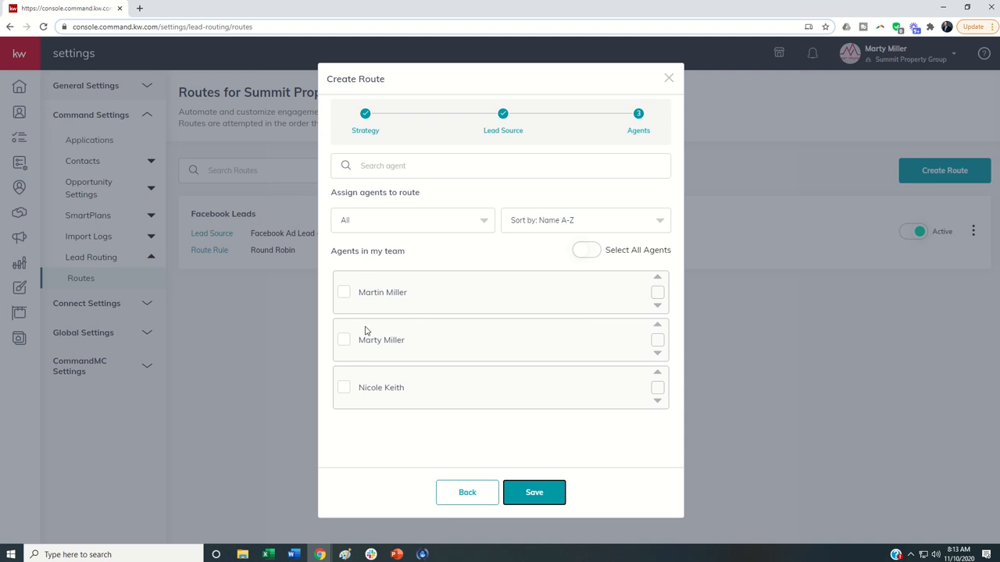
mouse_move(350, 297)
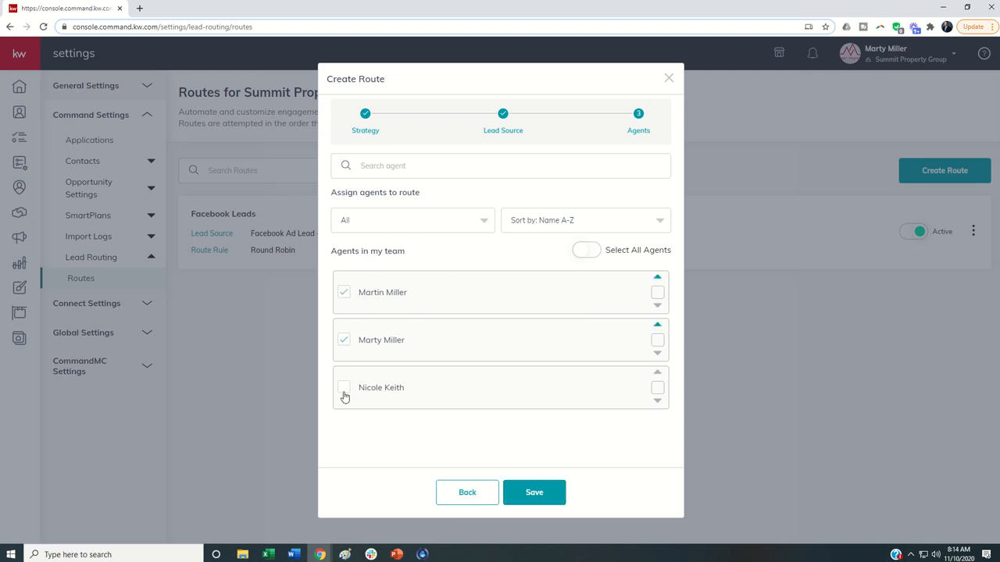
click(585, 250)
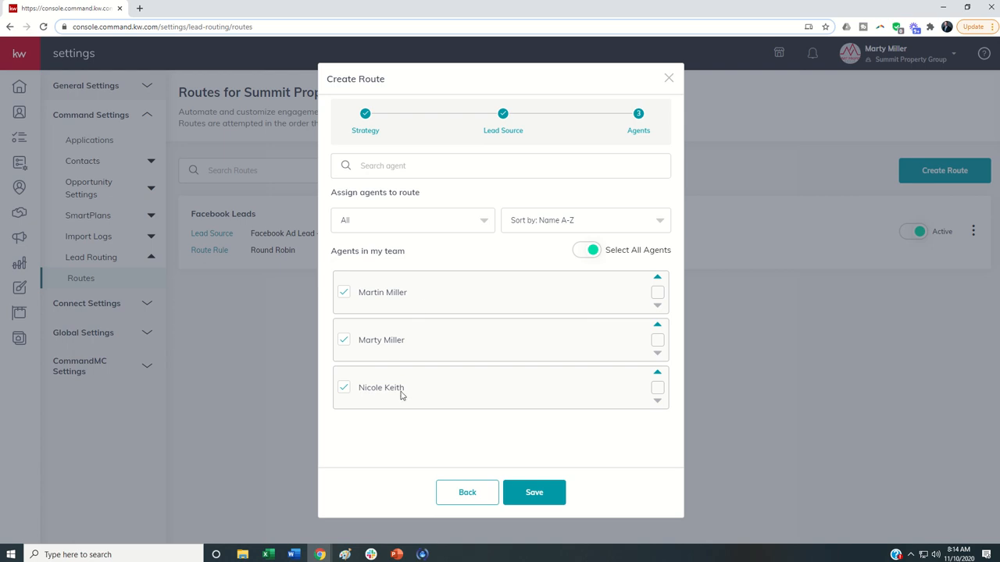
mouse_move(499, 225)
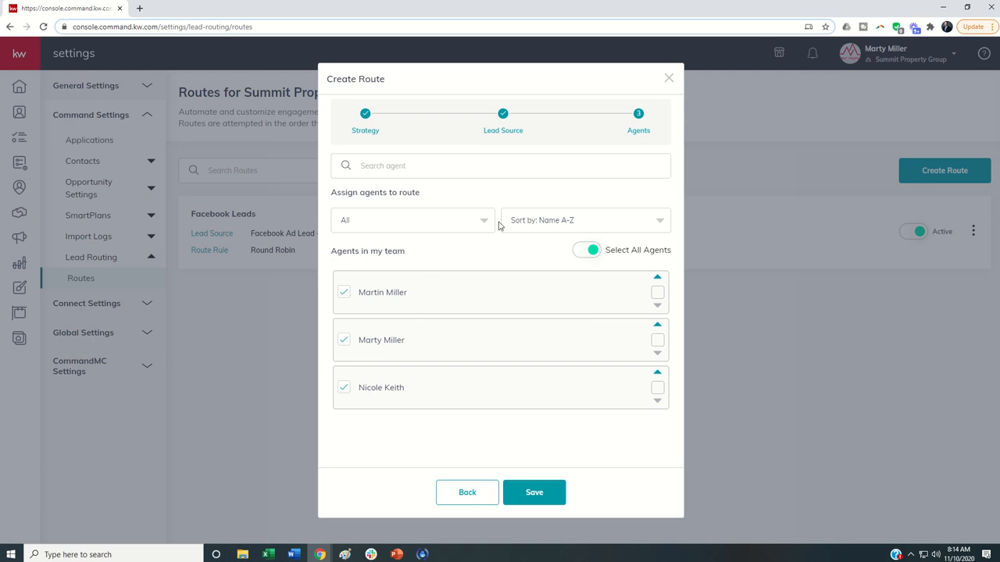
mouse_move(484, 253)
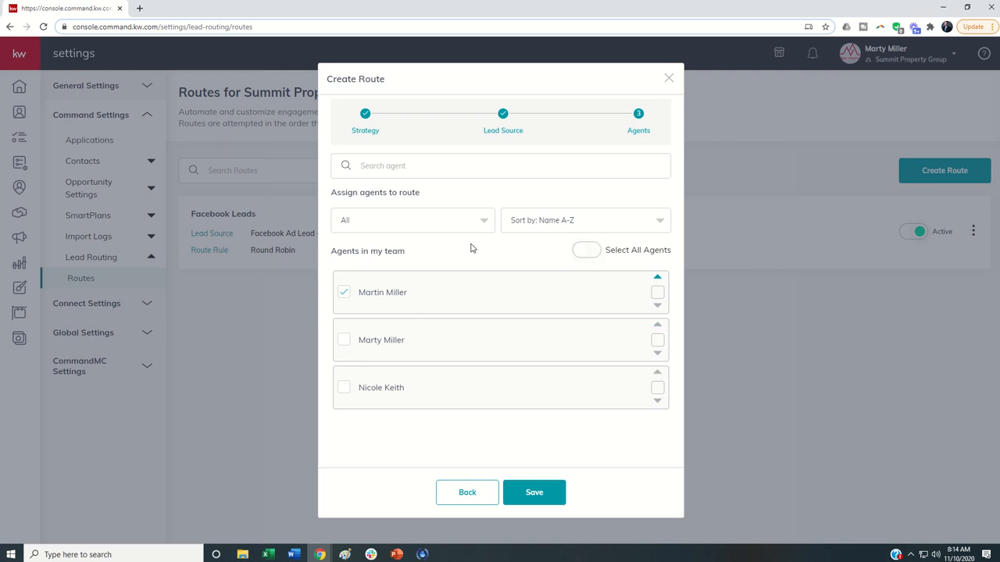
mouse_move(594, 87)
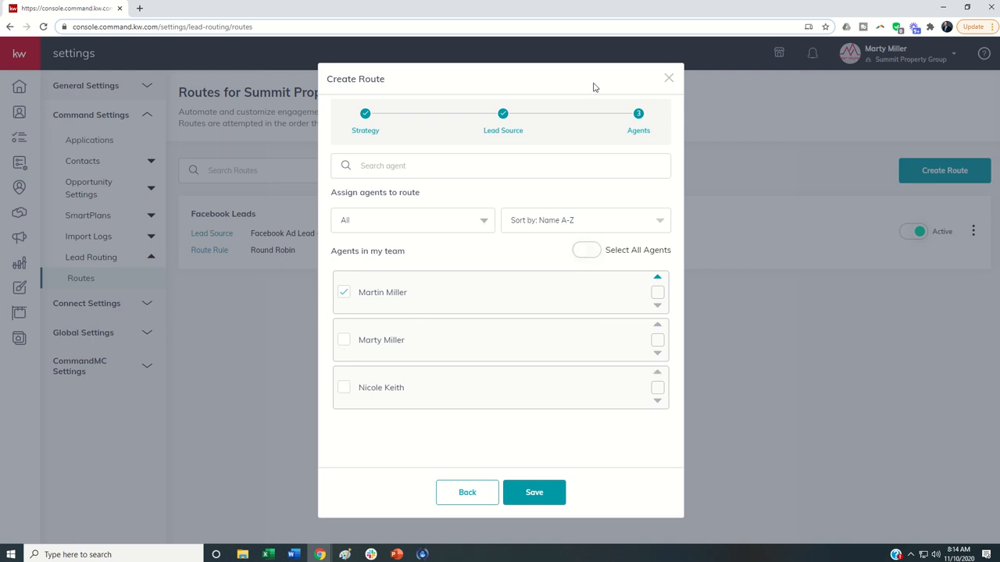
Save the Command For Teams route and return to the team routes list
click(534, 492)
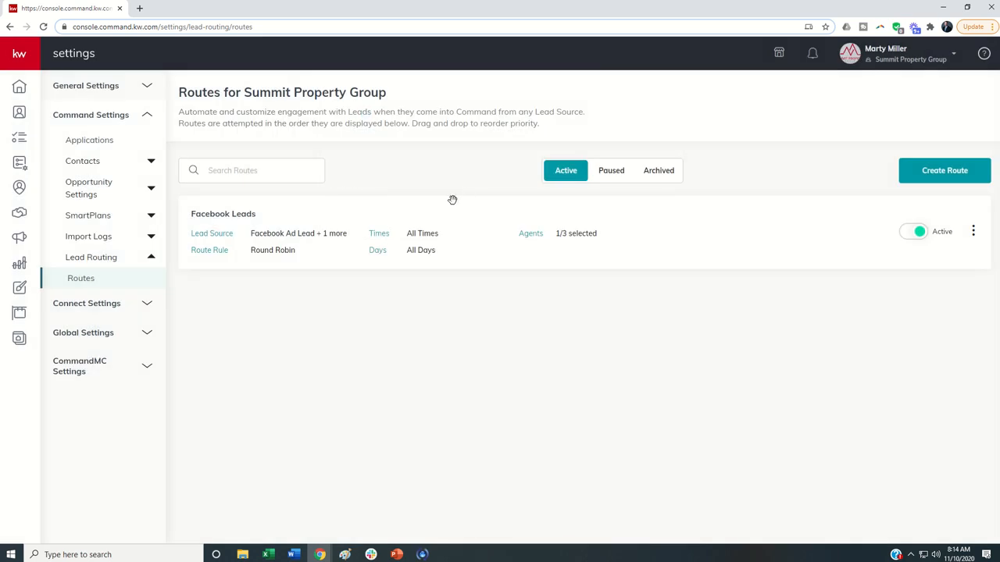
mouse_move(400, 194)
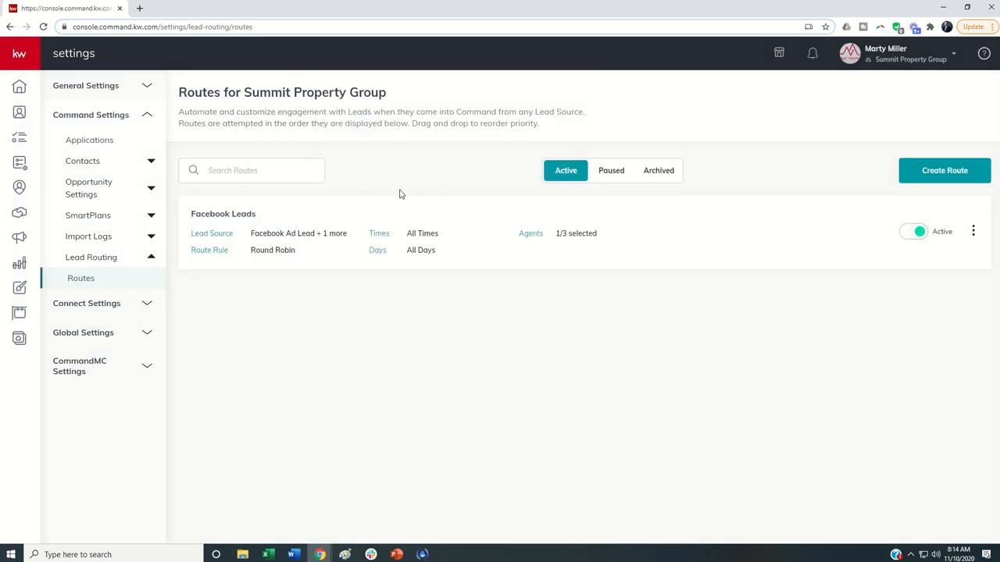